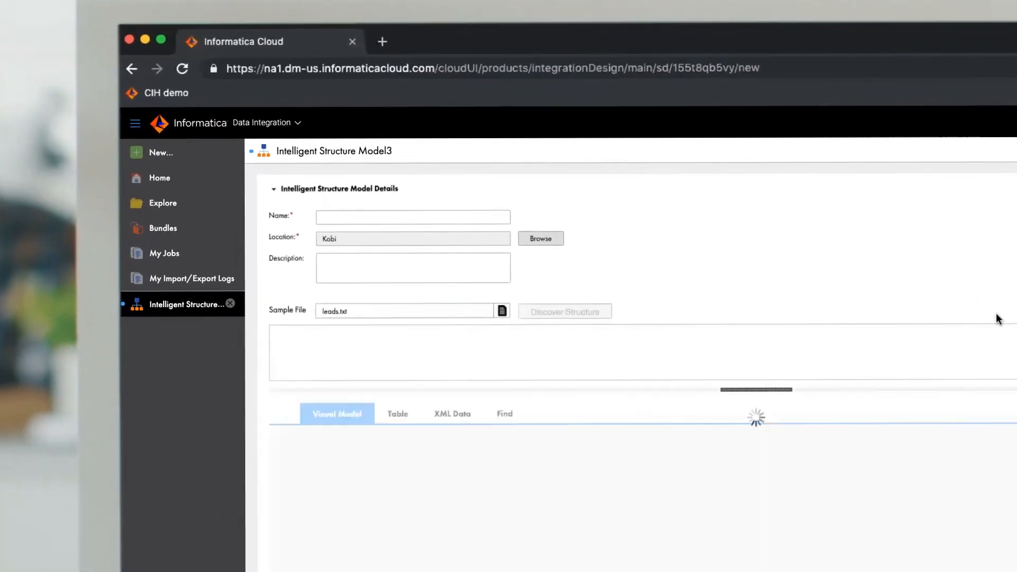
Step: Discover the structure of the leads.txt sample into a visual tree rooted at table and json
left_click(564, 312)
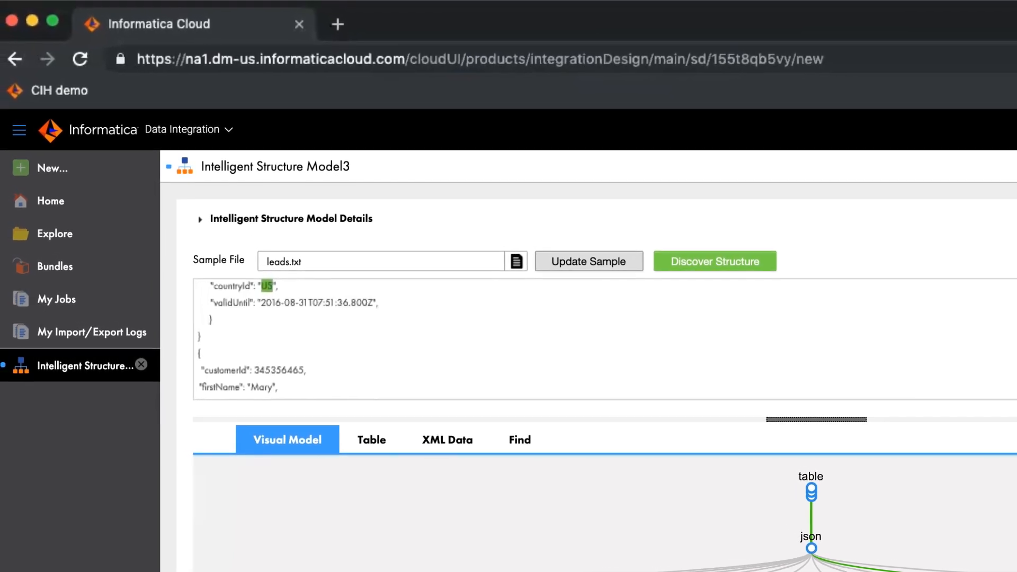
Step: Review the firstName node's 54% type confidence and samples John, Mary, John, then confirm with OK
scroll("down", 3)
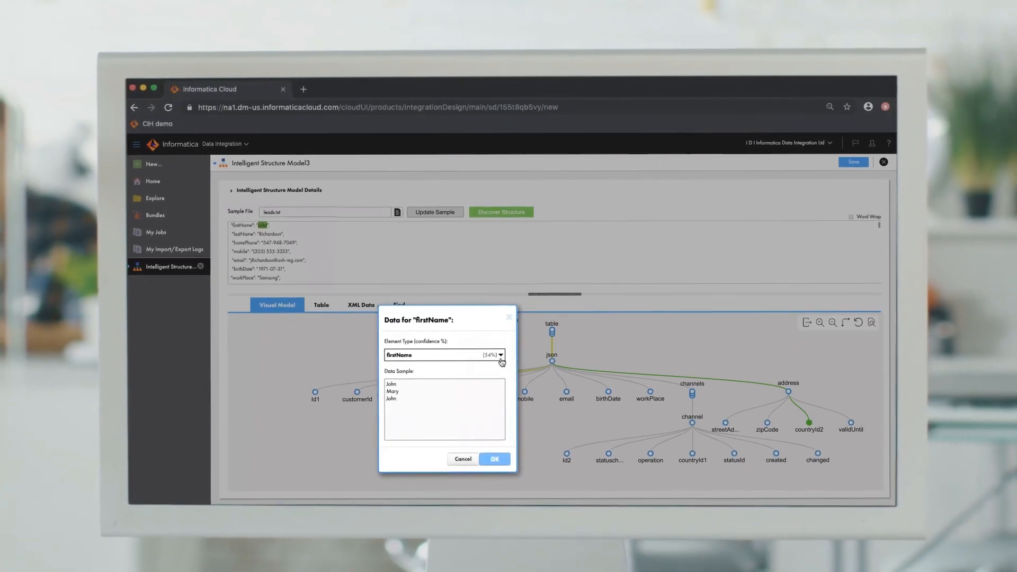
left_click(499, 355)
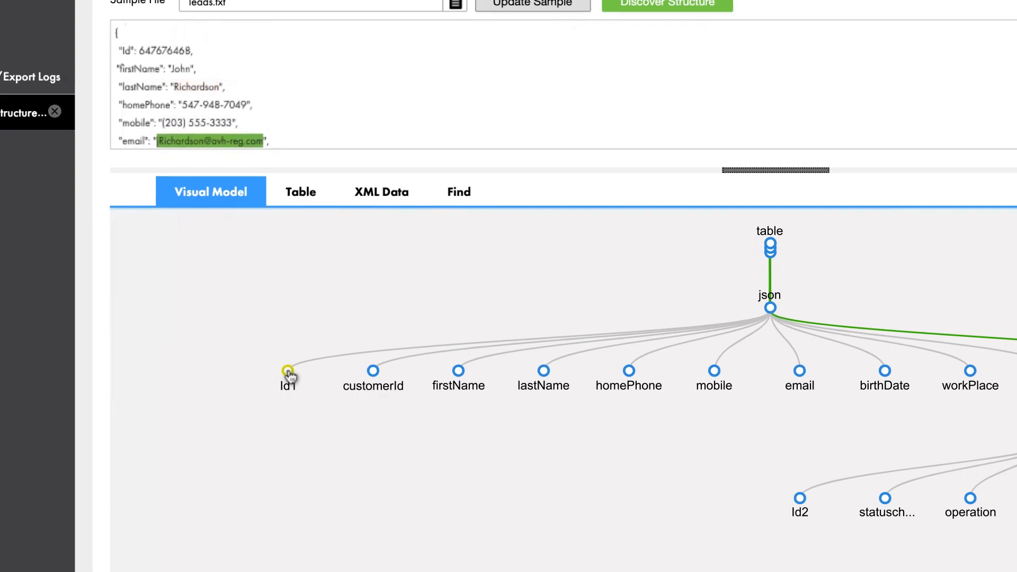
Step: Rename Id1 to Identification and view statusChanged's datetime type at 78% confidence
double_click(287, 379)
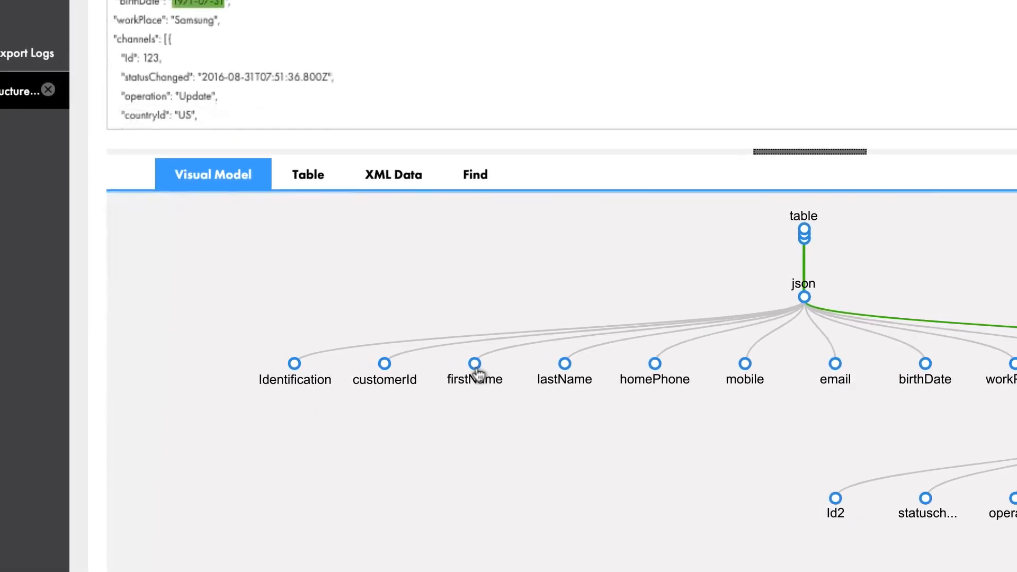
left_click(927, 501)
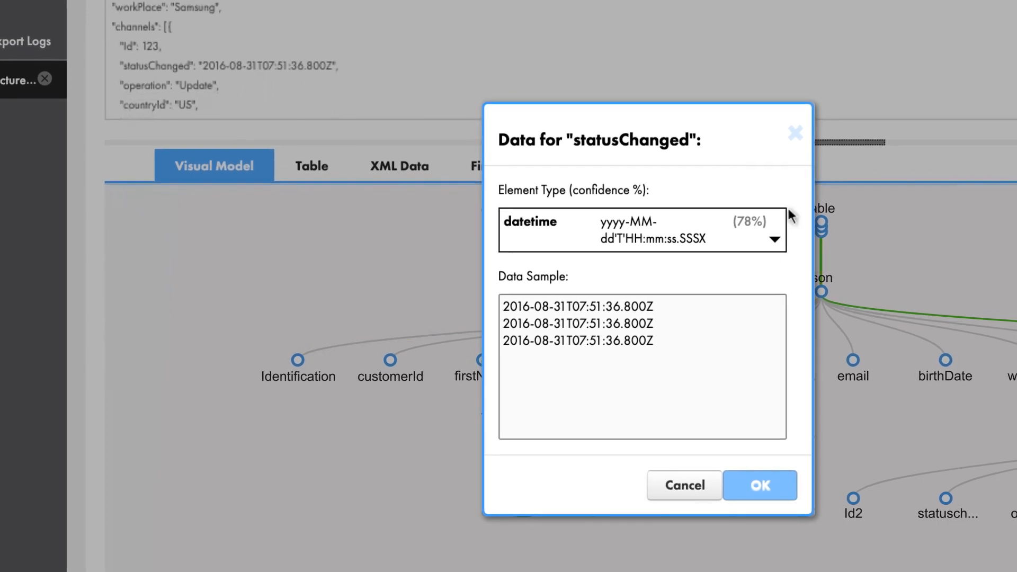